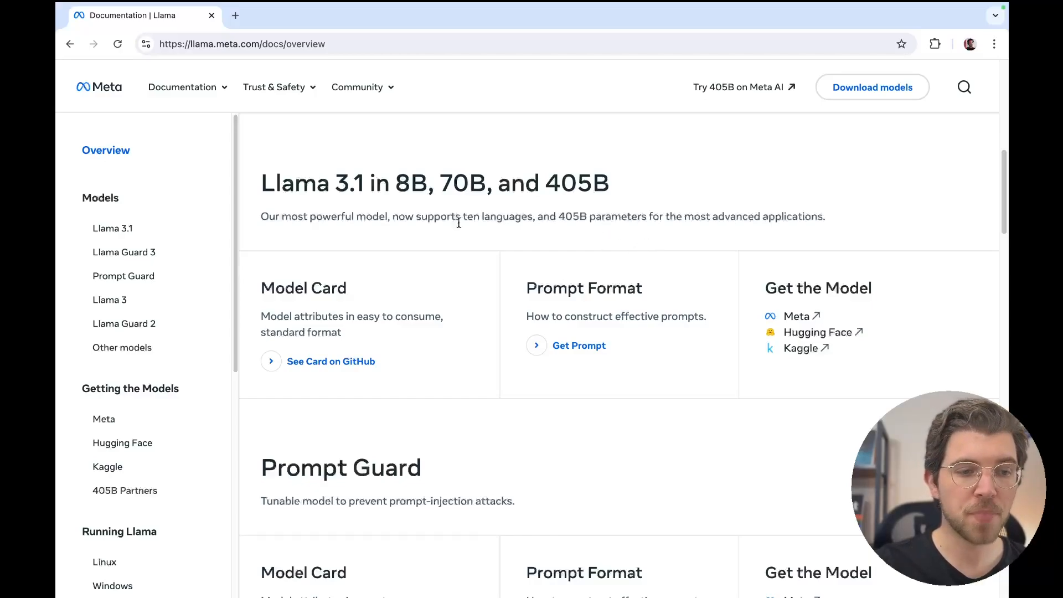
- Open the Llama 3.1 model card and prompt format page in the Llama docs
click(112, 228)
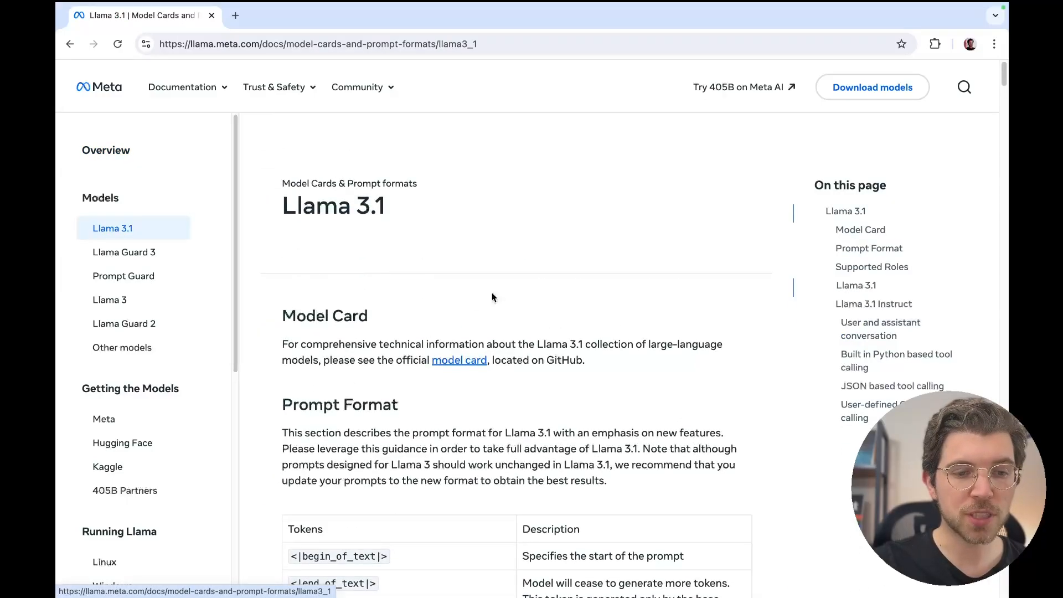
mouse_move(517, 303)
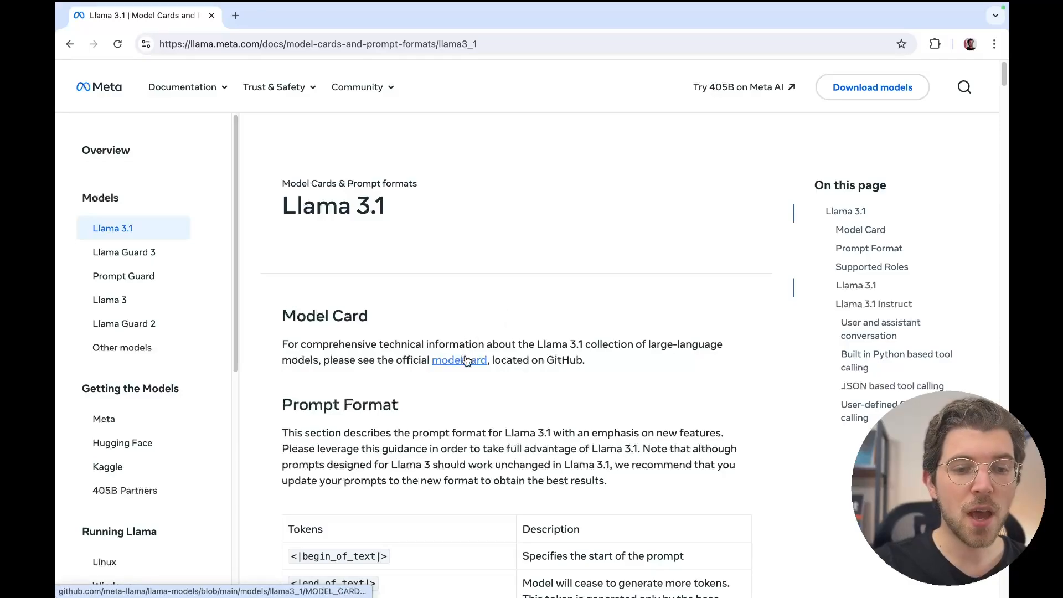
- Open the Llama 3.1 MODEL_CARD.md on GitHub and scroll through Model Information
click(459, 360)
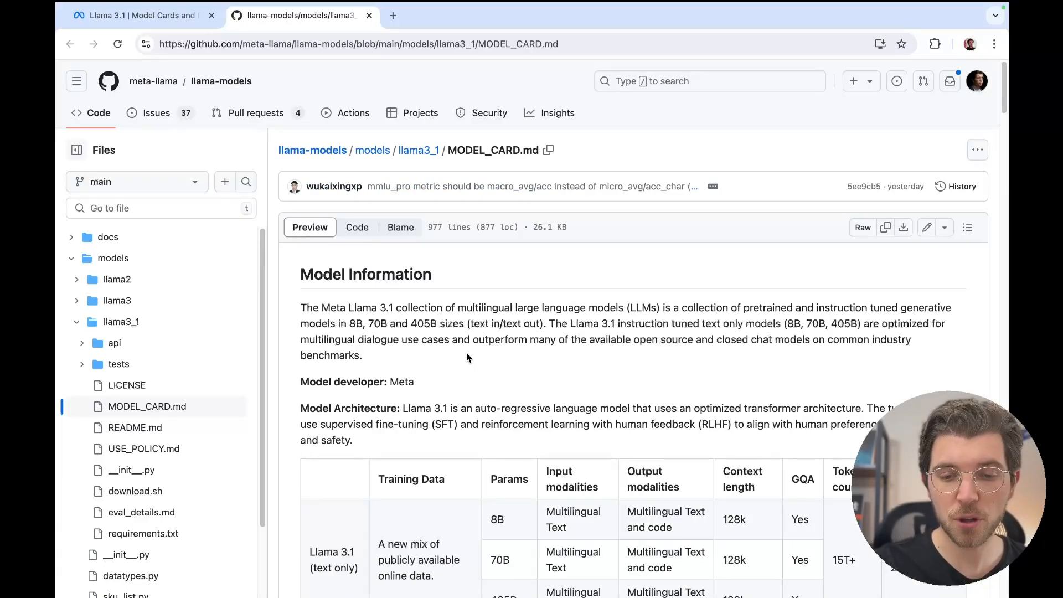
scroll(down, 3)
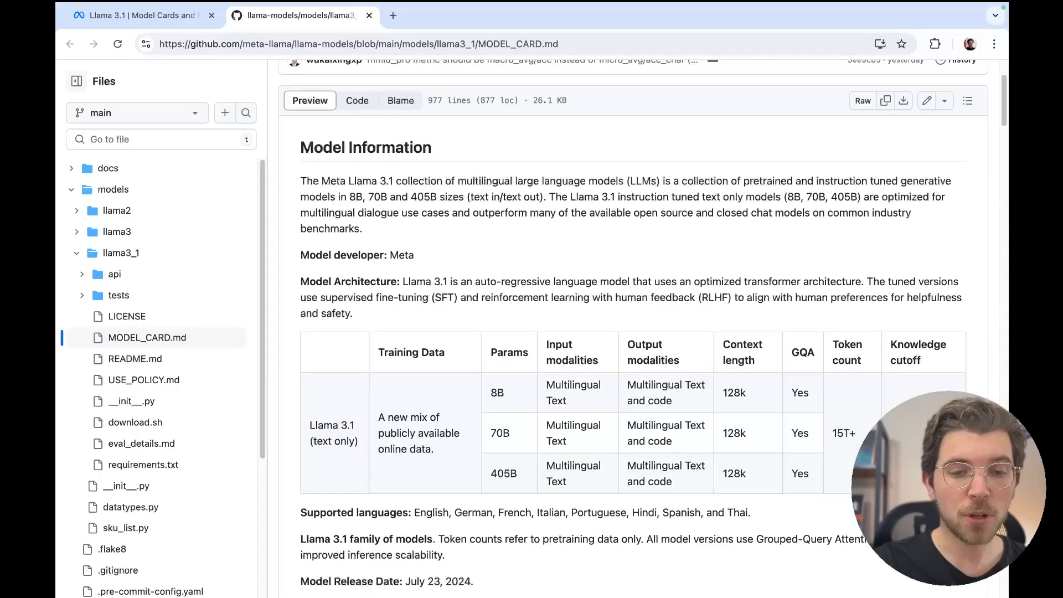
mouse_move(739, 357)
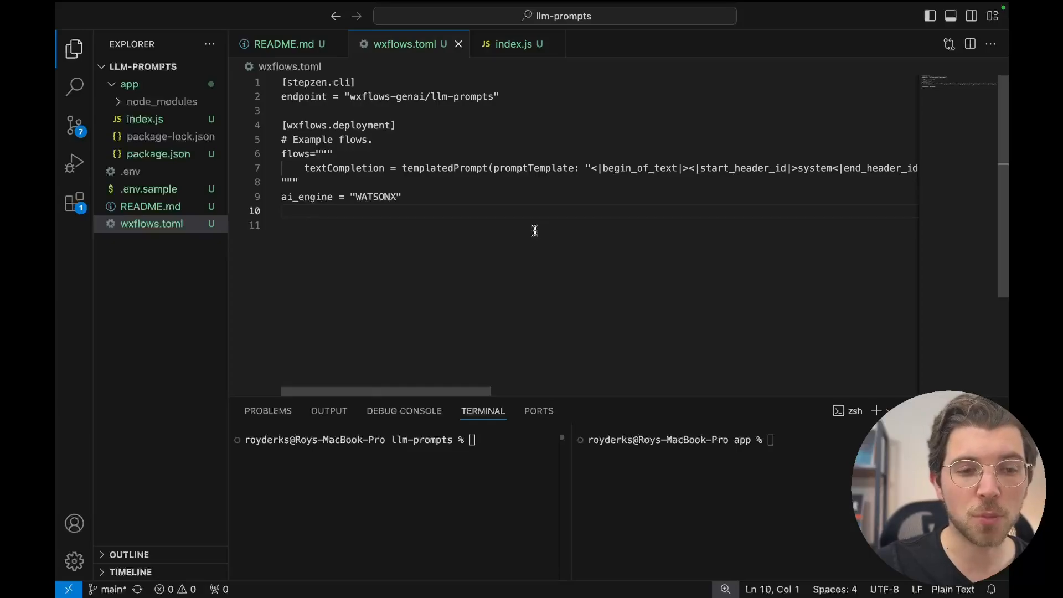
click(297, 182)
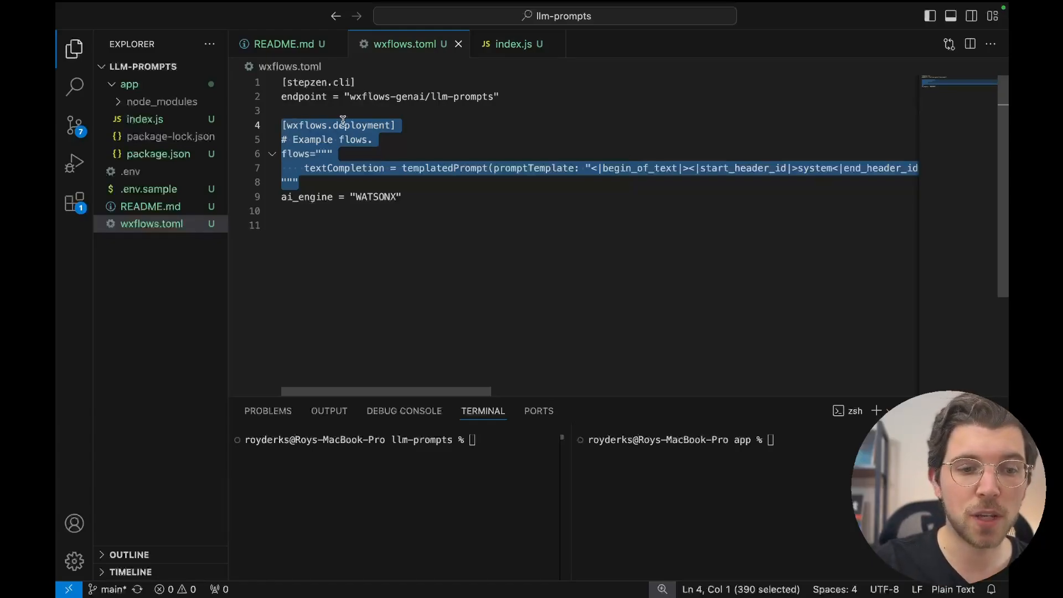
double_click(344, 167)
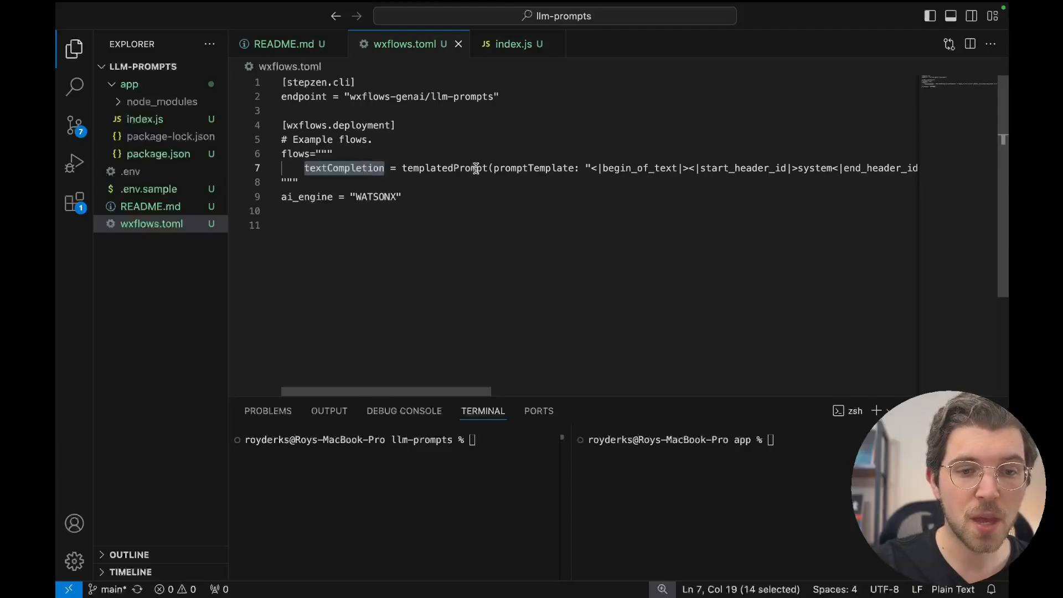
mouse_move(447, 396)
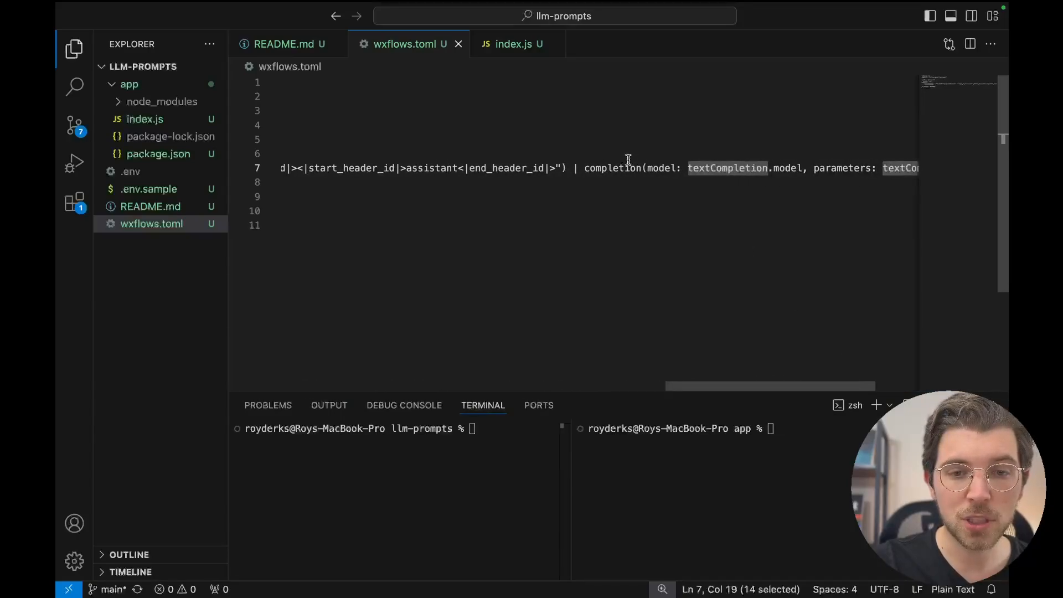
double_click(613, 168)
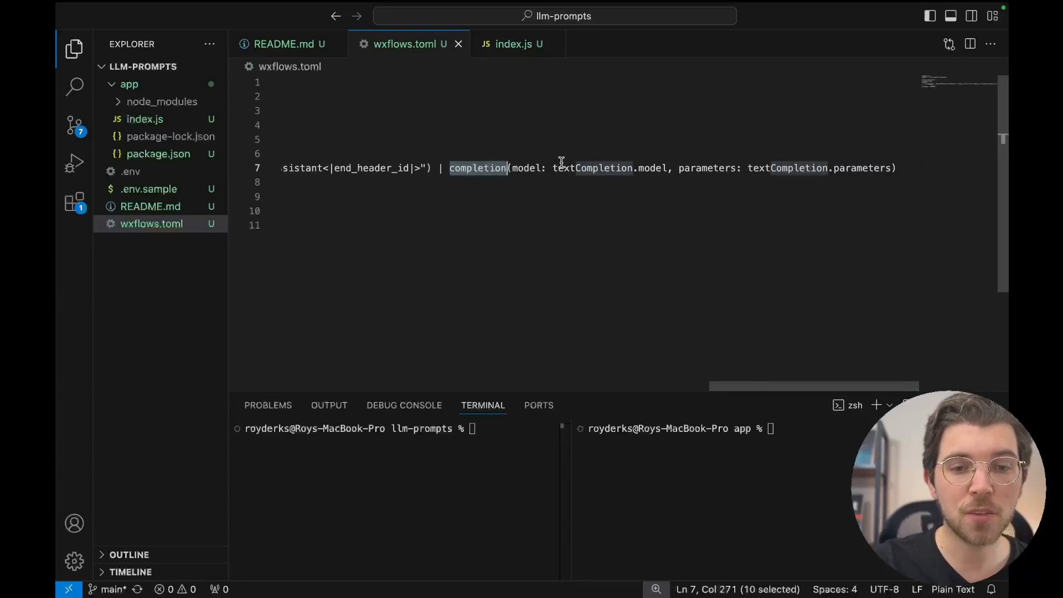
double_click(526, 169)
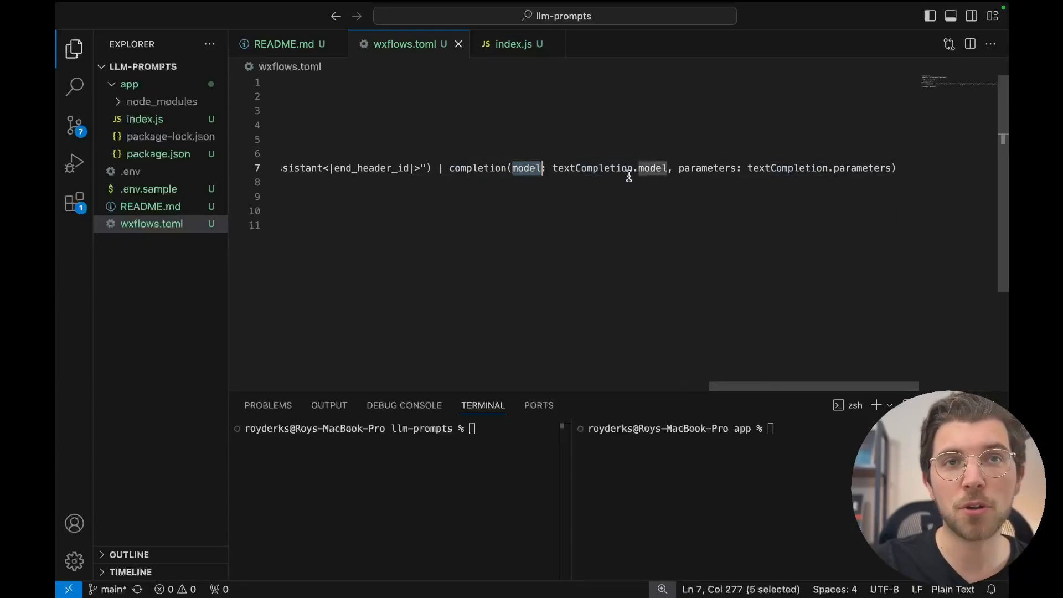
double_click(708, 168)
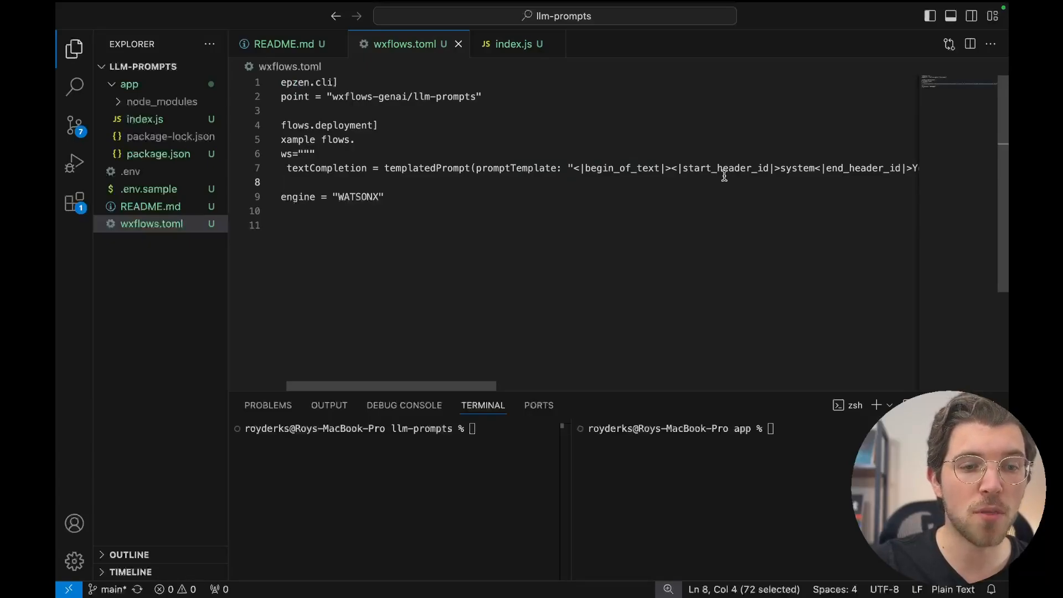
double_click(360, 197)
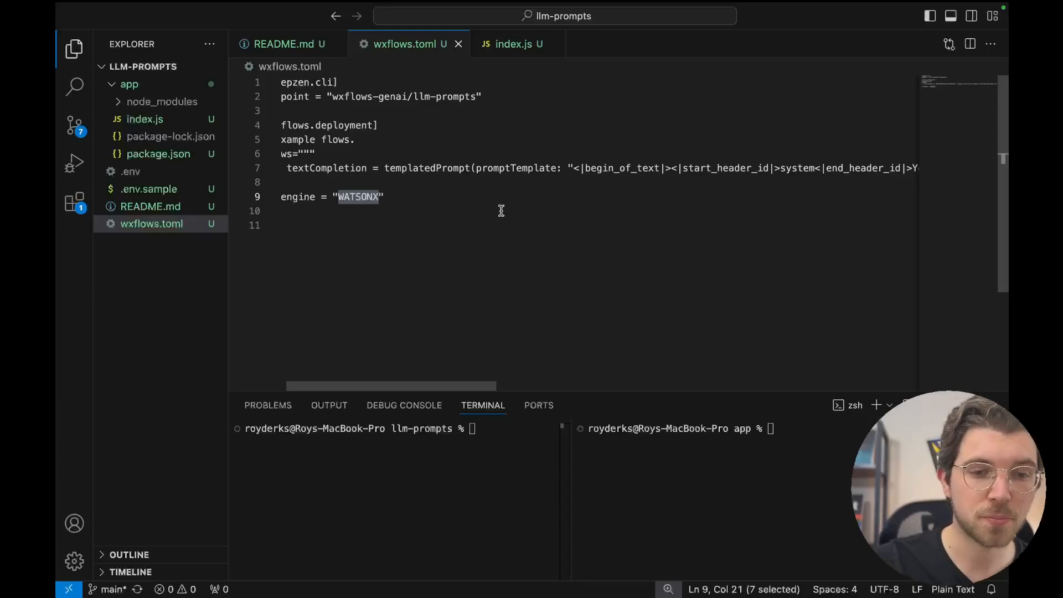
mouse_move(478, 168)
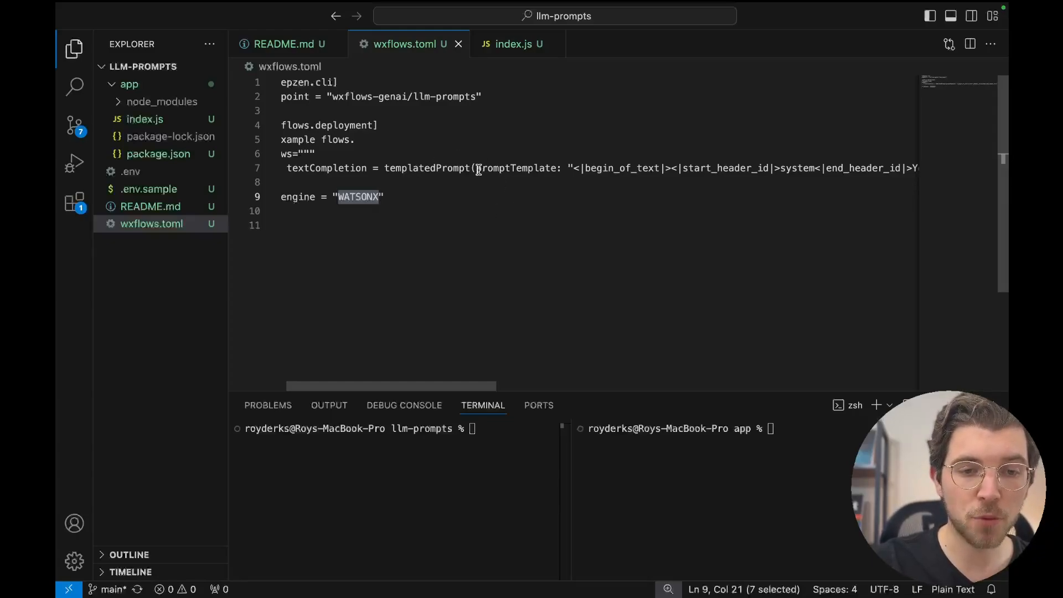
mouse_move(581, 181)
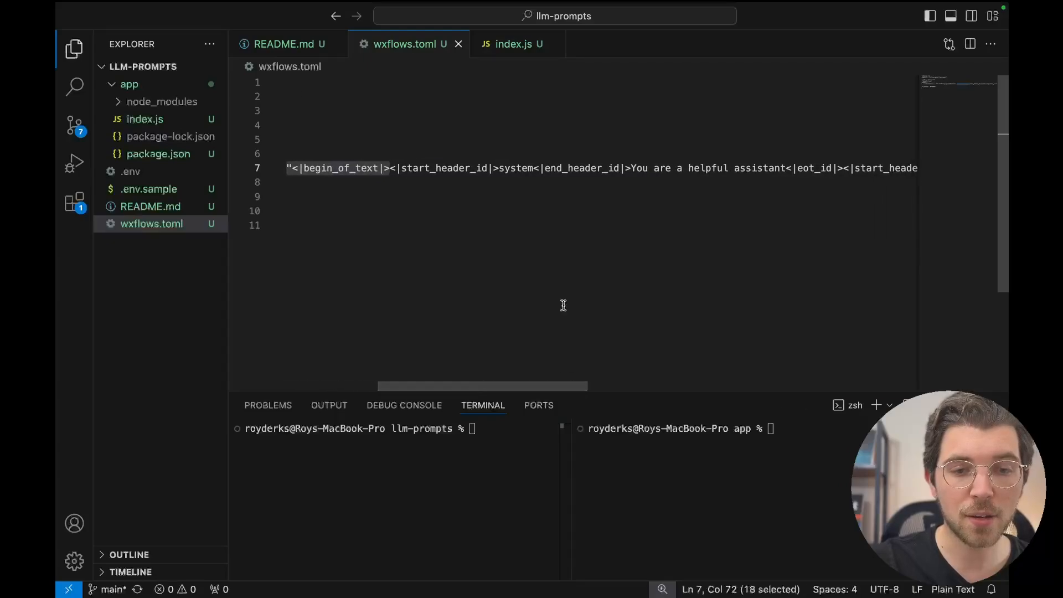
double_click(516, 169)
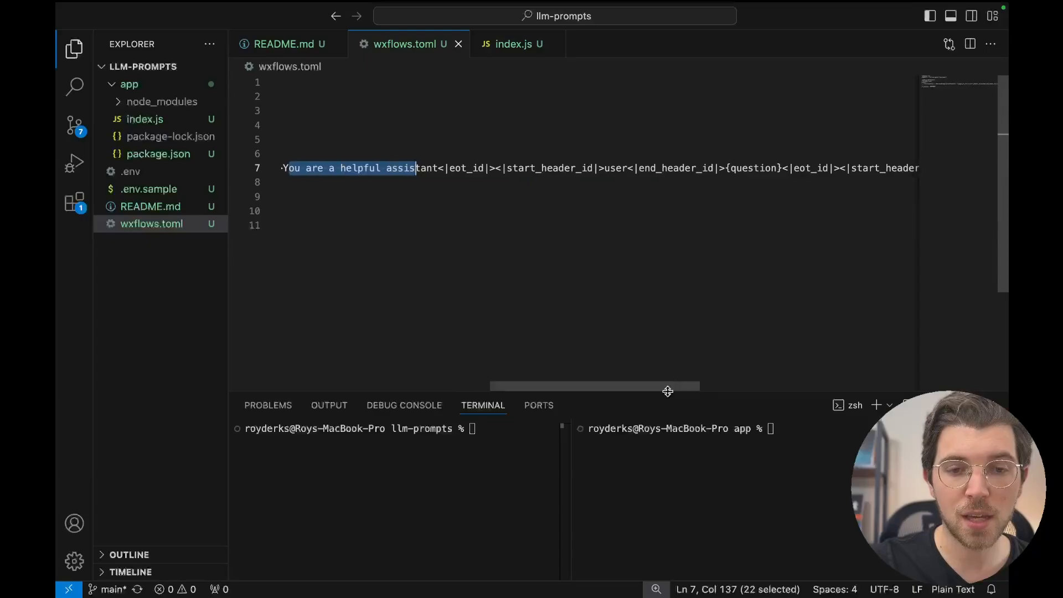
double_click(614, 169)
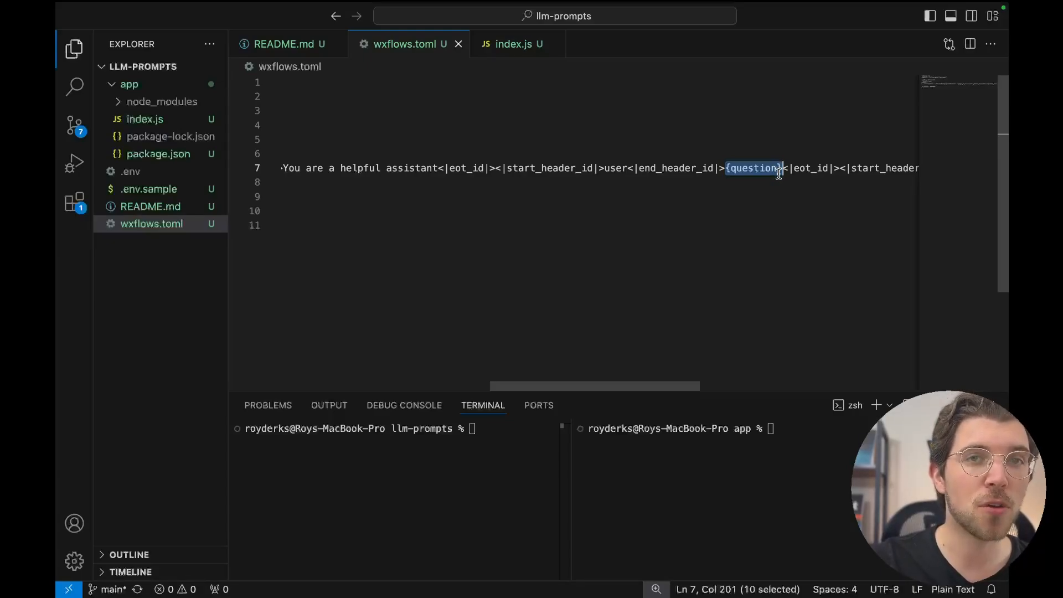
mouse_move(754, 191)
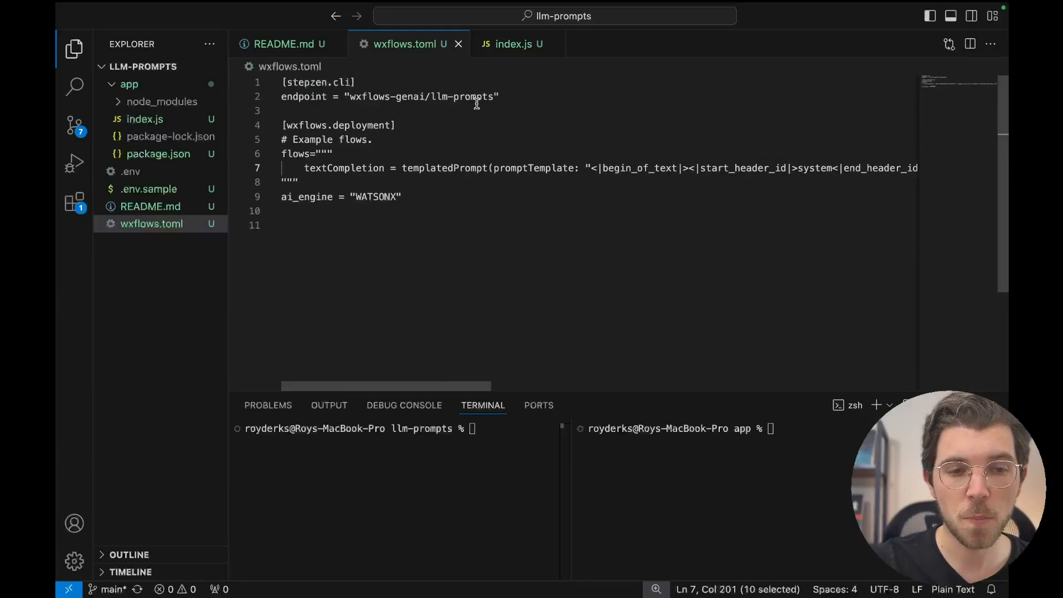
- Deploy the textCompletion flow with wxflows deploy and open app/index.js
text(wx)
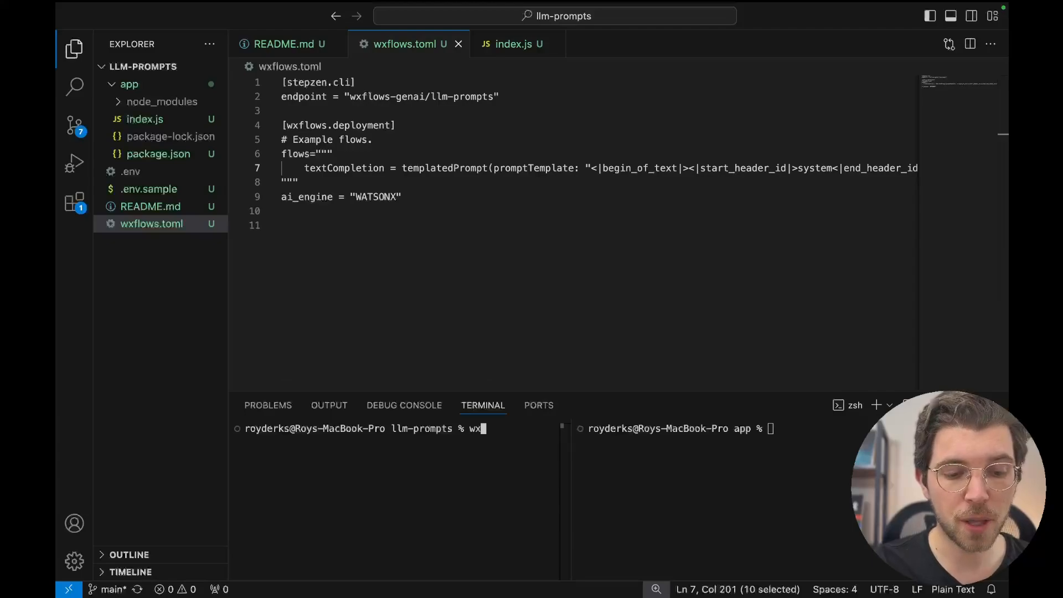
text(flows deploy)
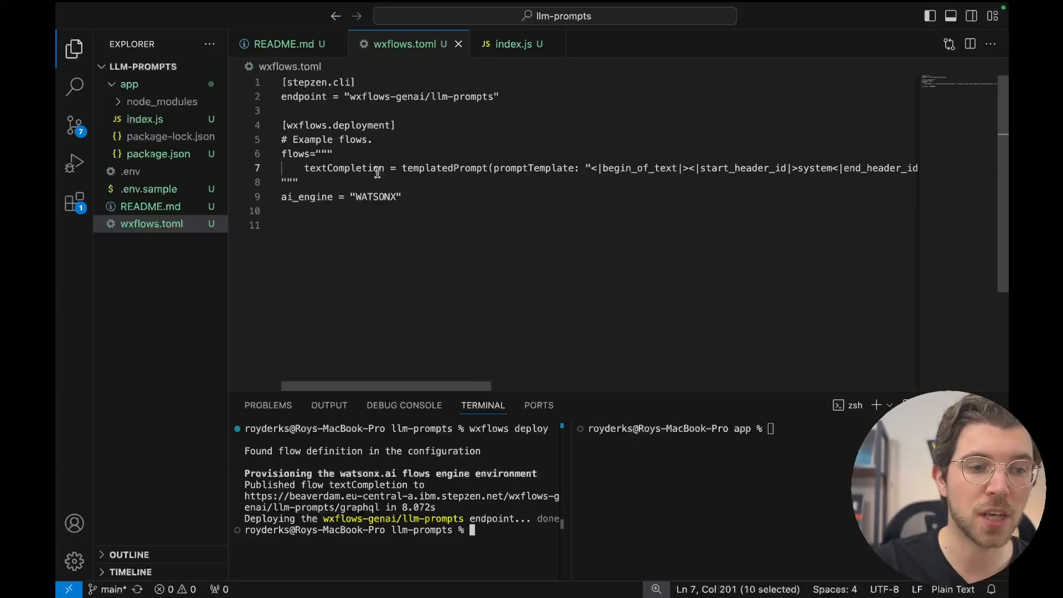
click(513, 43)
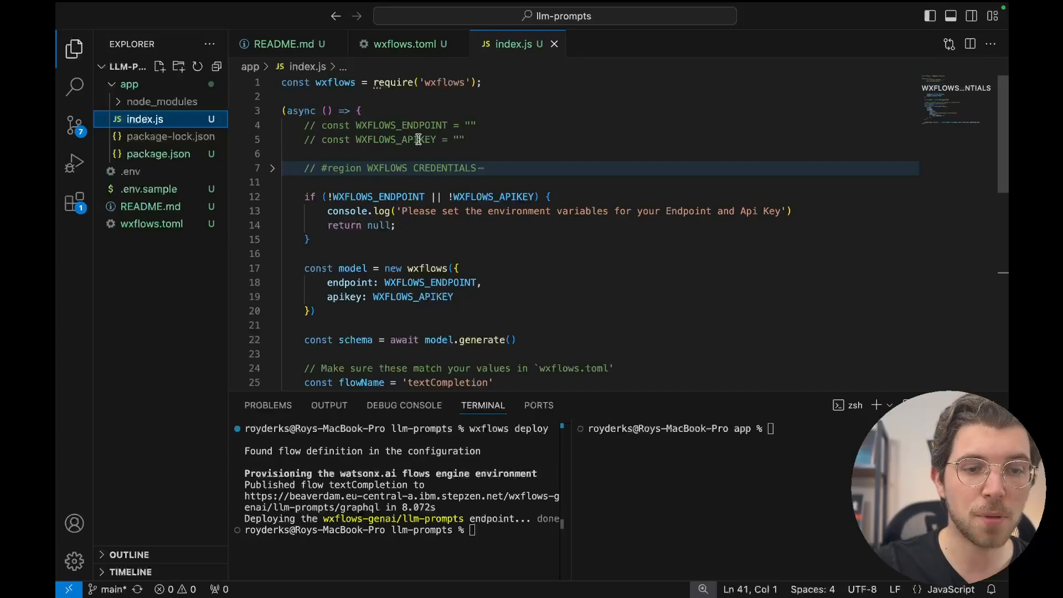
- Ask 'who is the president of france?', run the app, and highlight the Emmanuel Macron answer
scroll(down, 3)
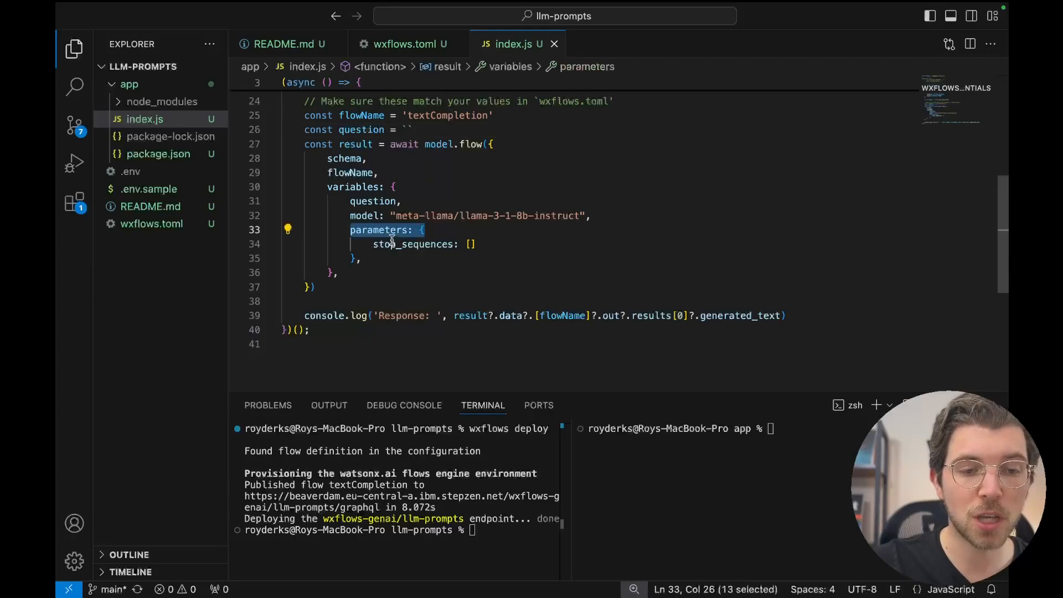
mouse_move(414, 244)
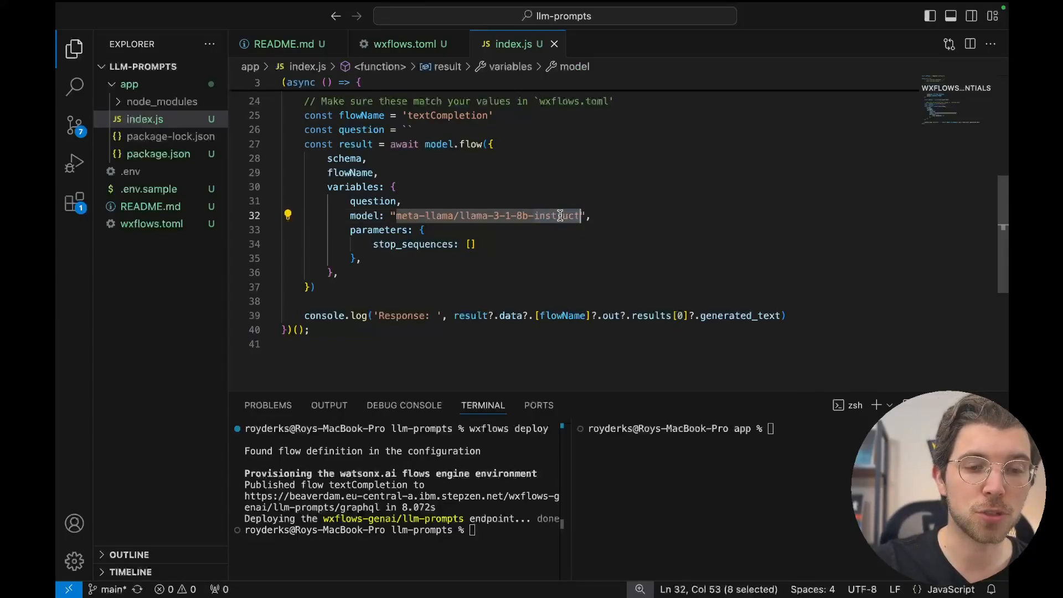
text(who is)
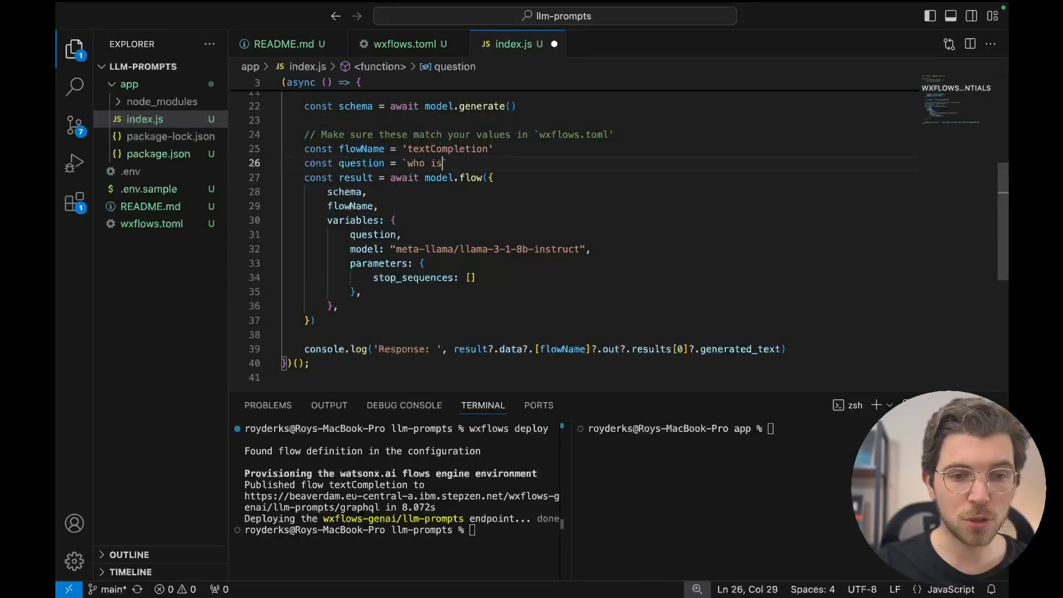
text(the president of)
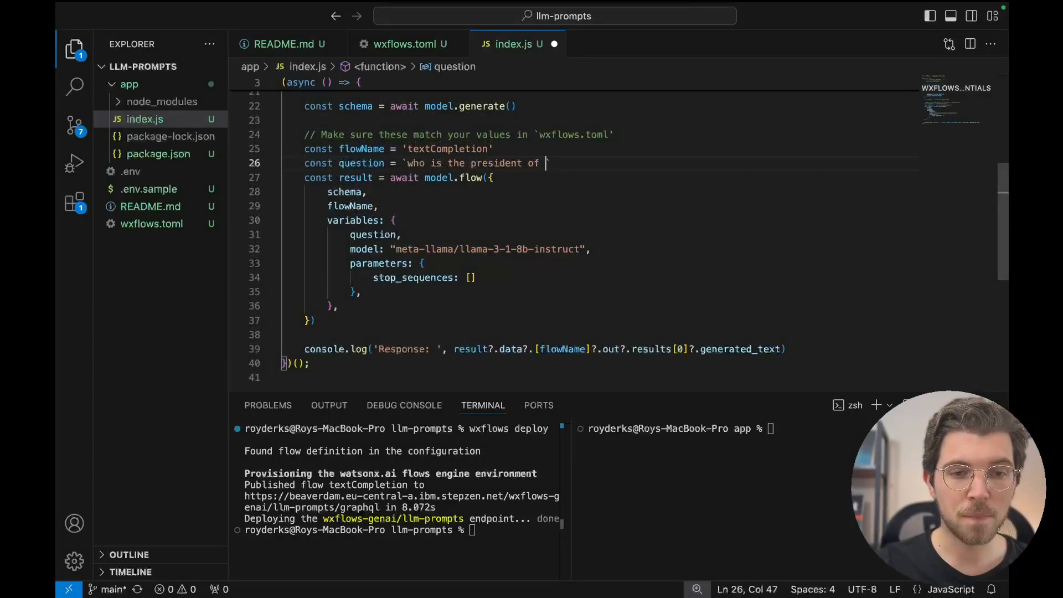
text(france?`)
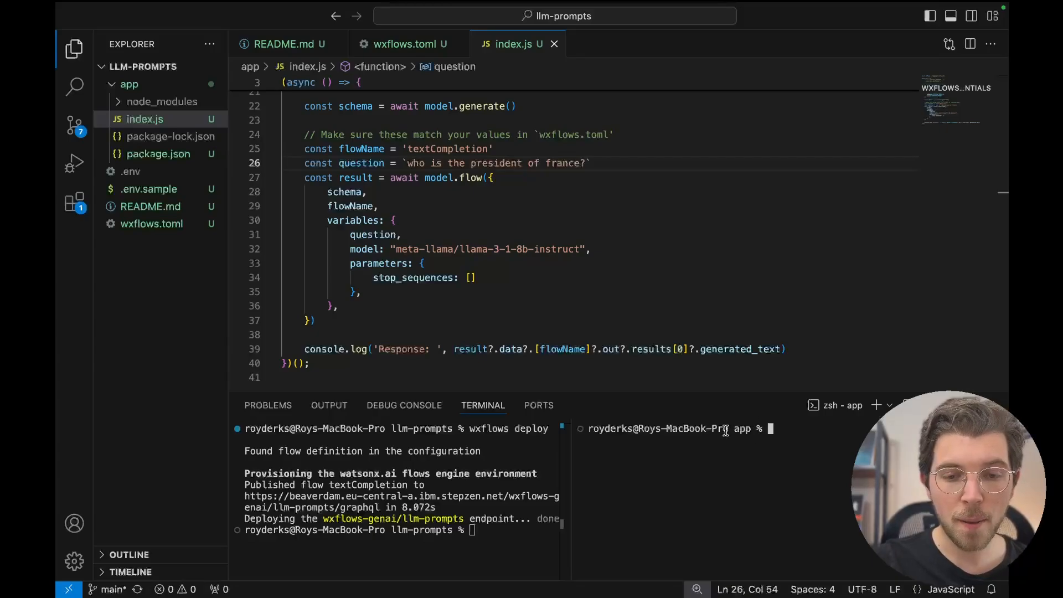
text(node index.js)
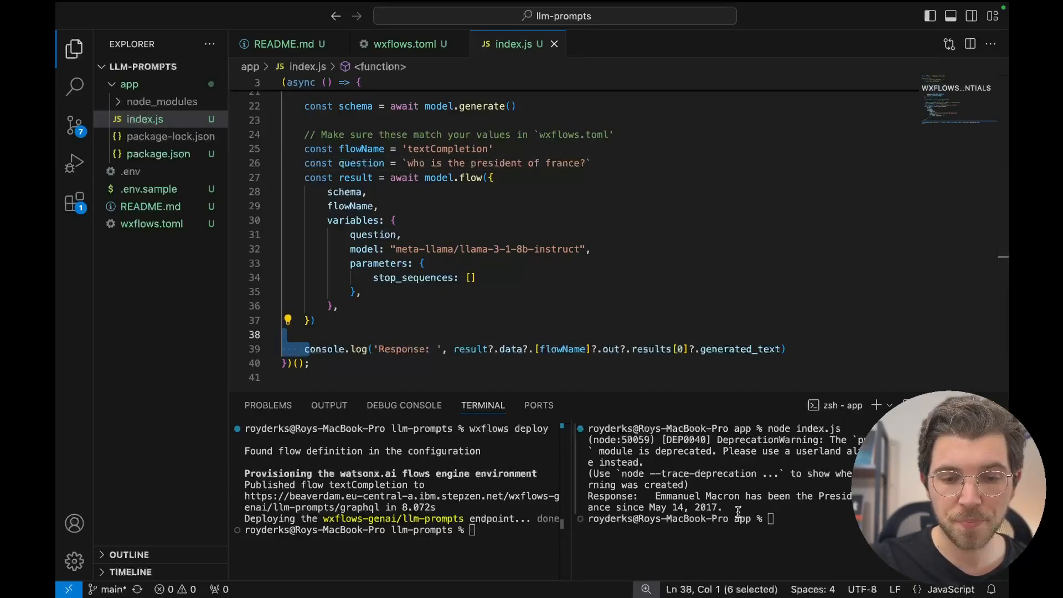
drag(590, 496, 722, 507)
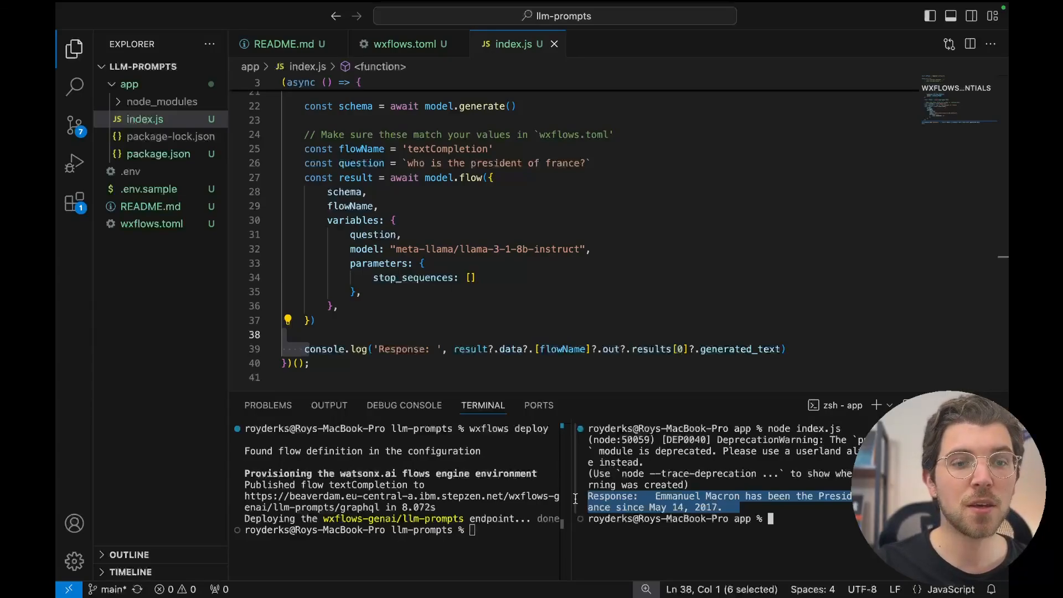
click(500, 235)
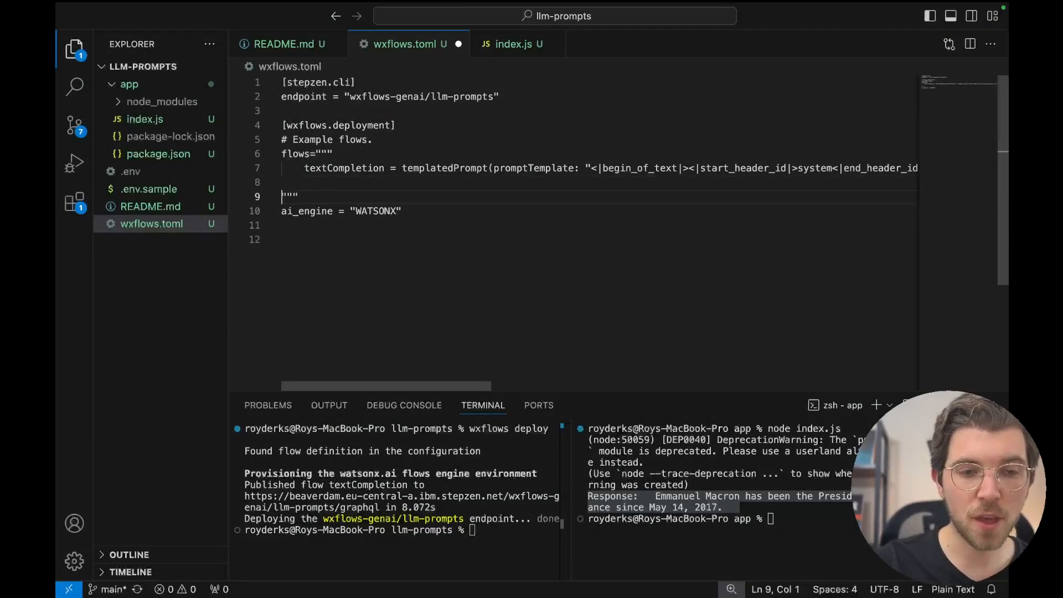
- Add a codeToNL flow with its own Llama prompt template under textCompletion in wxflows.toml
text(codeToNL = templatedPrompt(promptTemplate: "<|begin_of_text|><|start_header_id|>system<|end_header_id|>You)
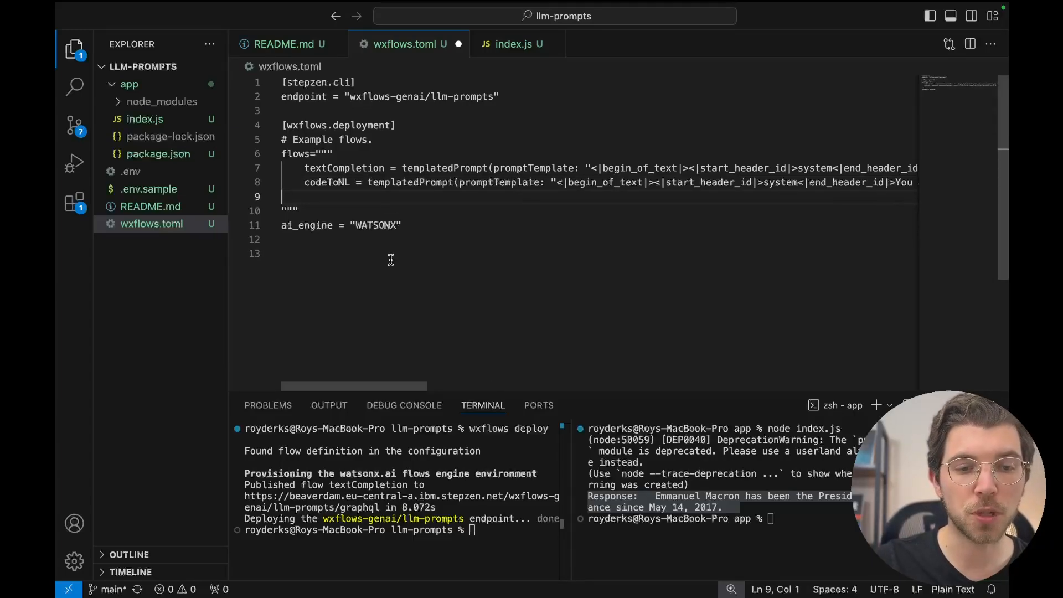
mouse_move(399, 400)
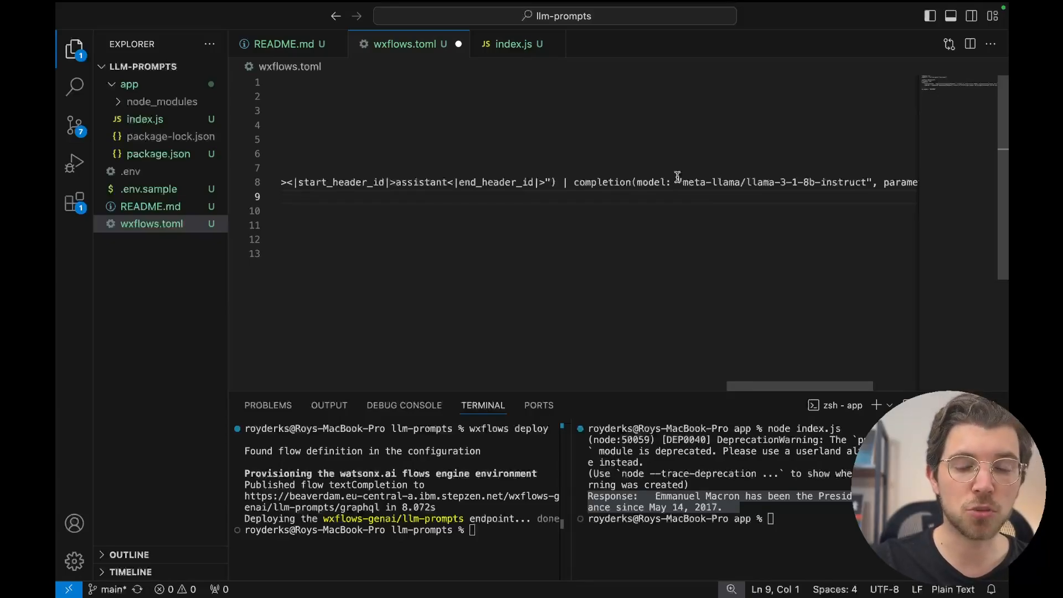
mouse_move(520, 124)
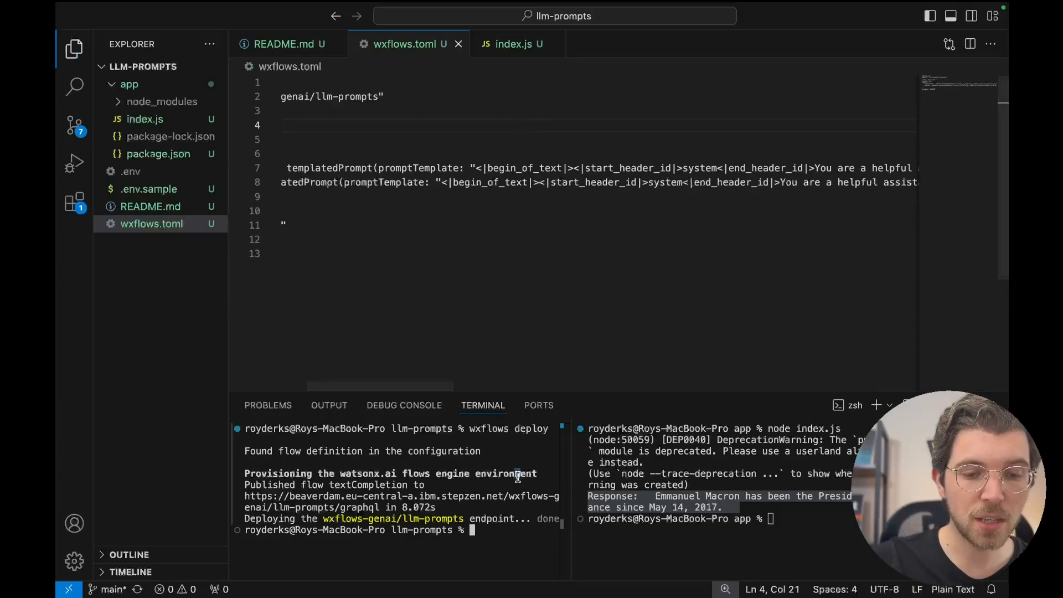
- Deploy both flows, set flowName to 'codeToNL', and select the France question for replacement
text(wxflows deploy)
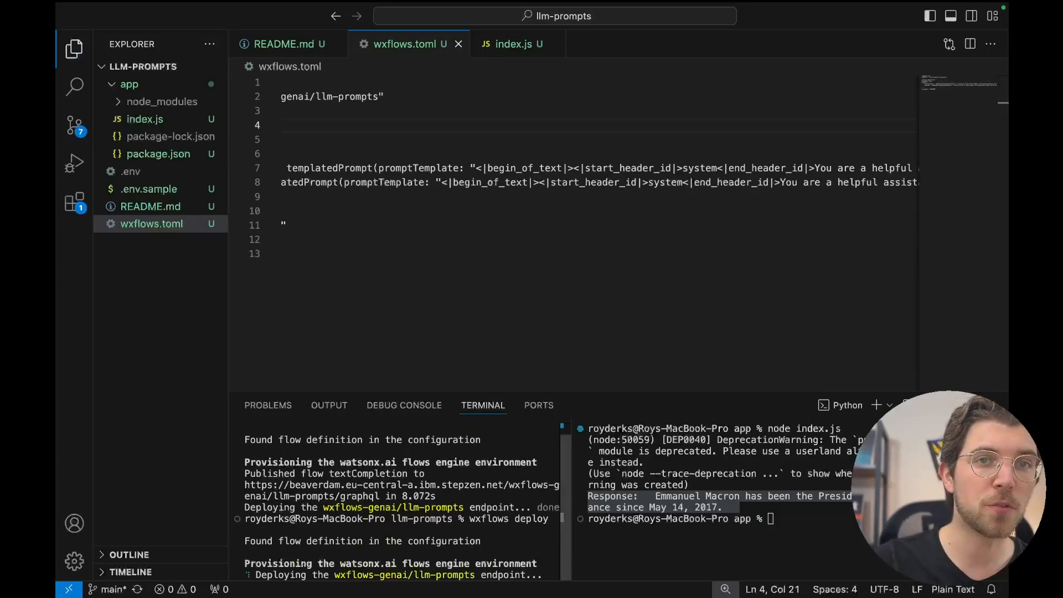
click(513, 43)
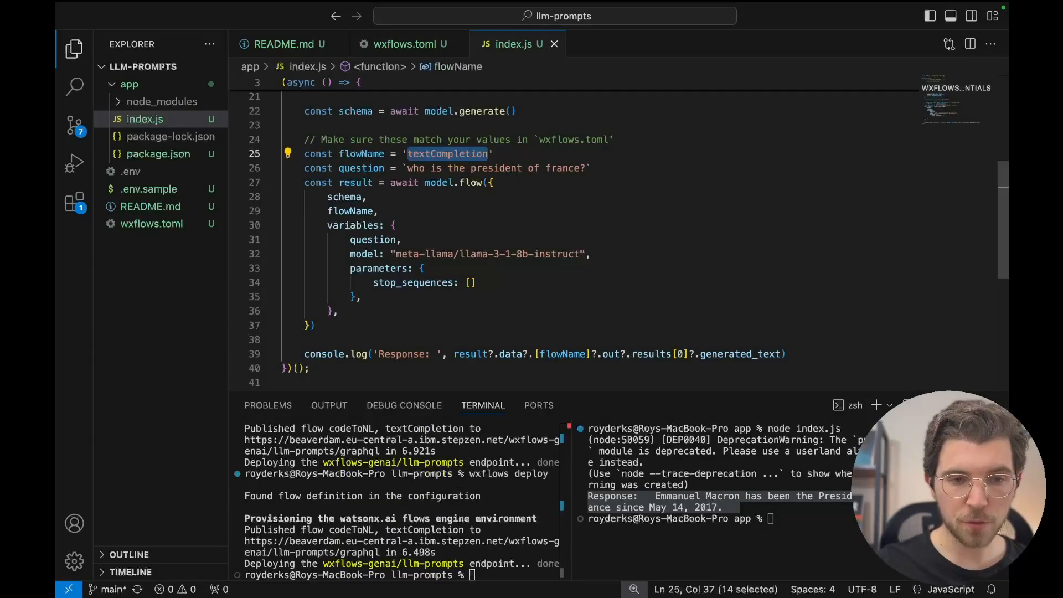
text(codeTo)
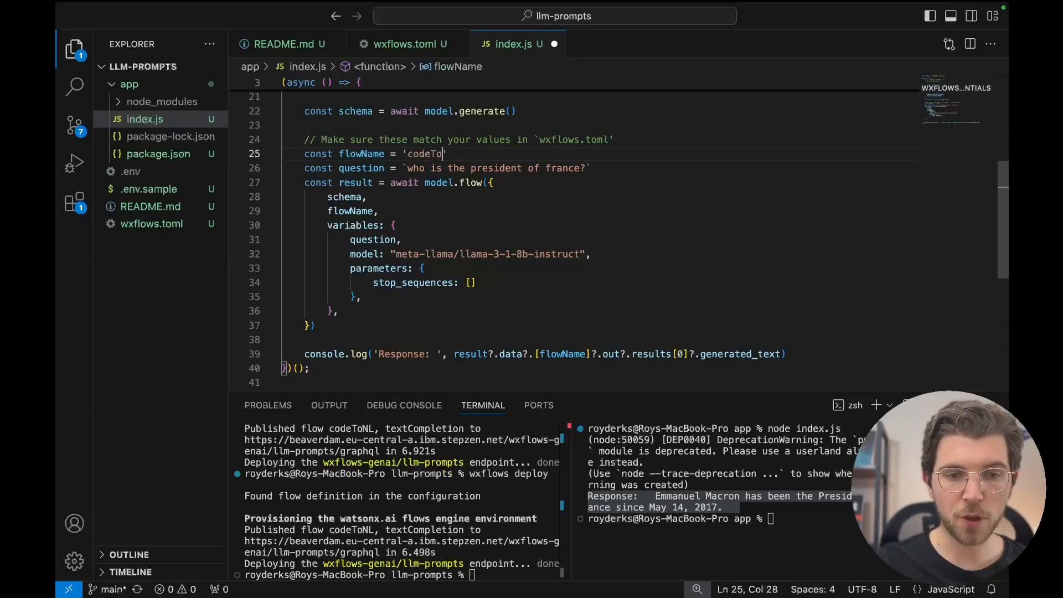
text(NL)
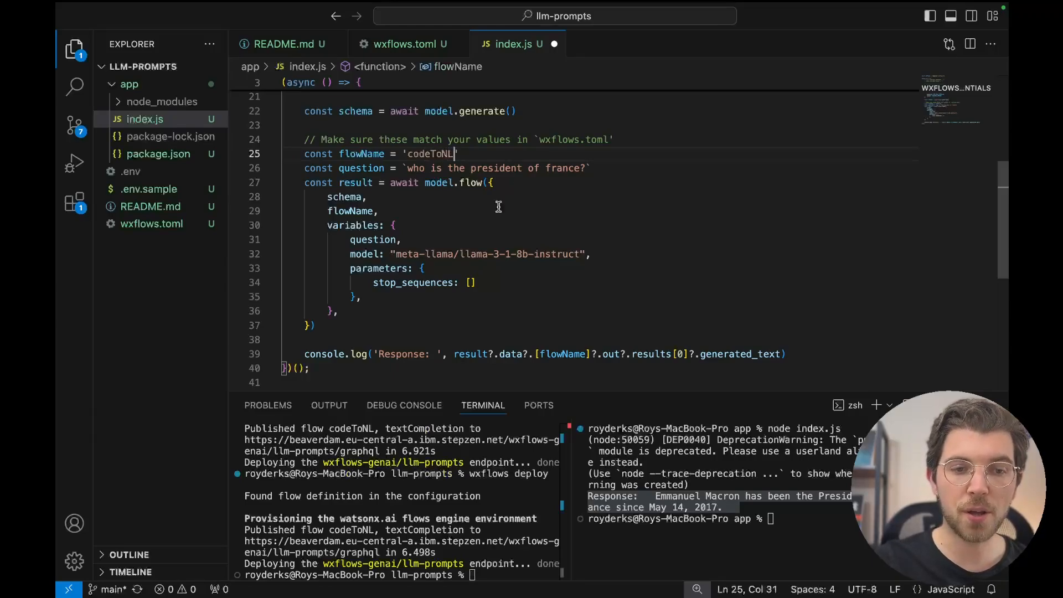
drag(411, 167, 539, 167)
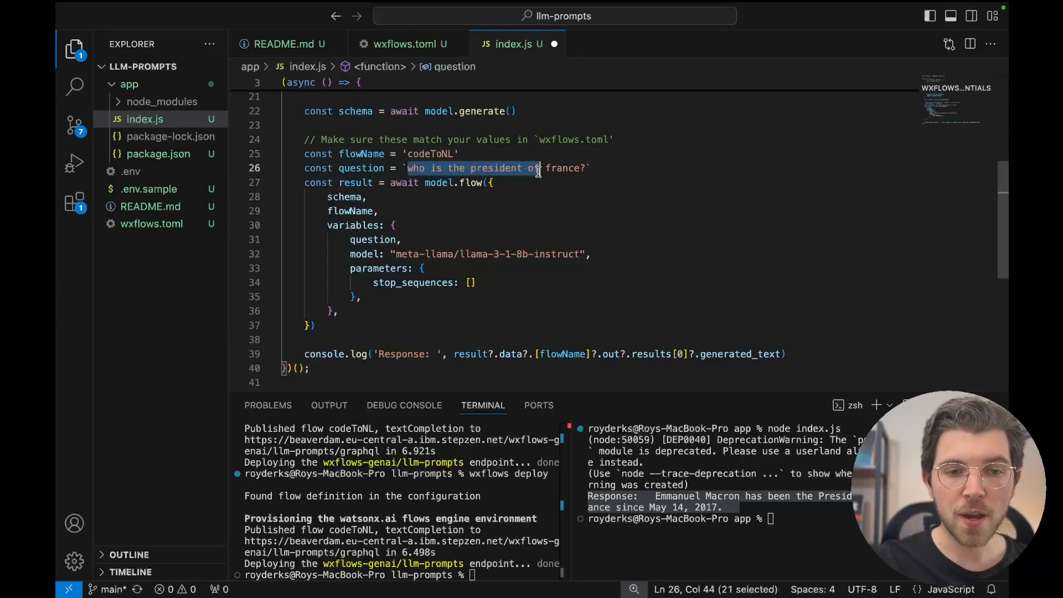
drag(535, 168, 585, 169)
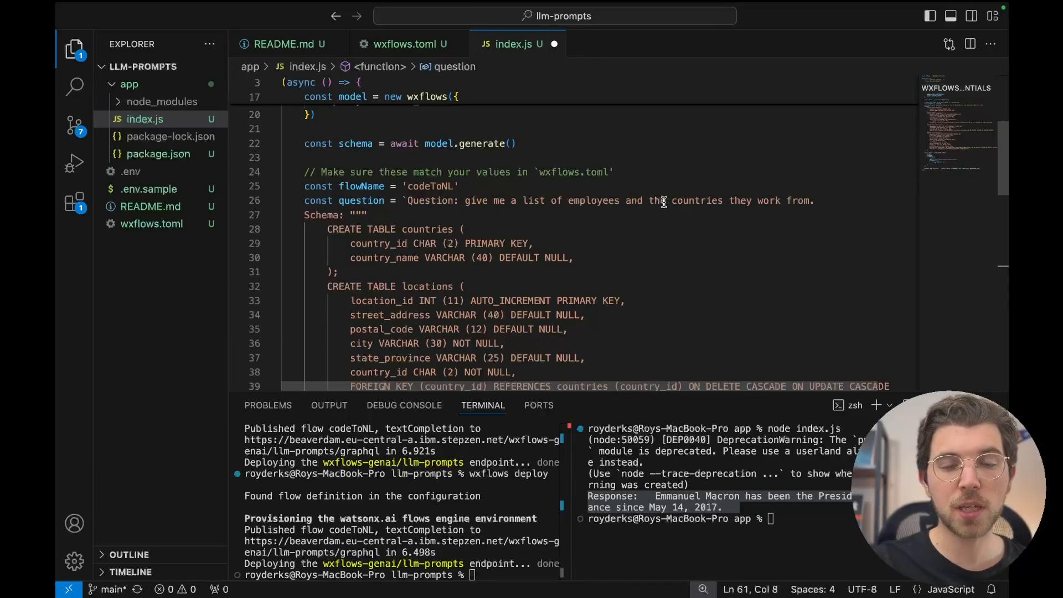
- Review the countries, locations, departments and employees table schemas, then rerun node index.js
scroll(down, 3)
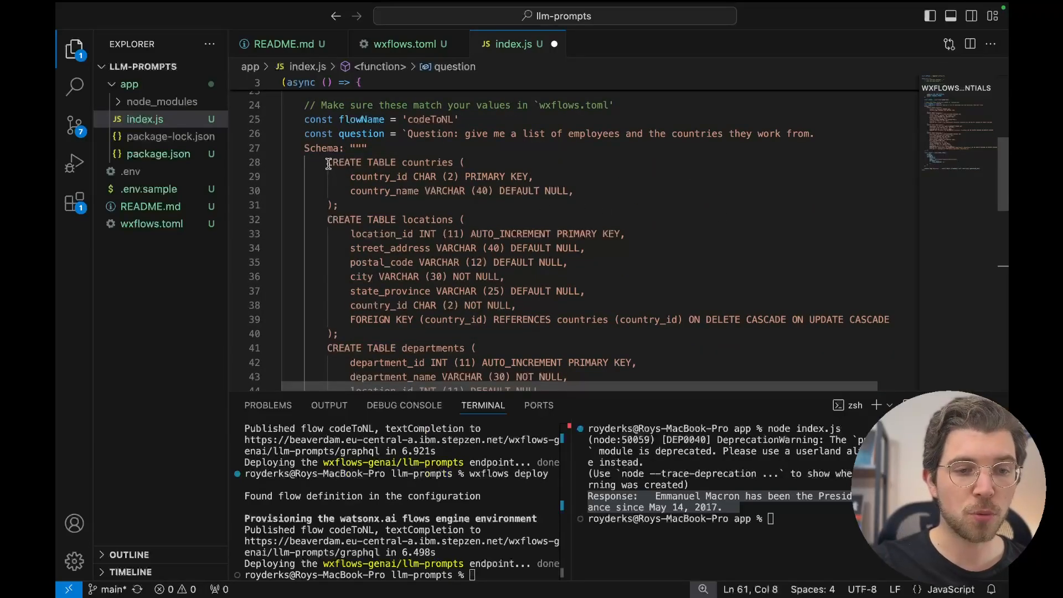
drag(327, 163, 339, 205)
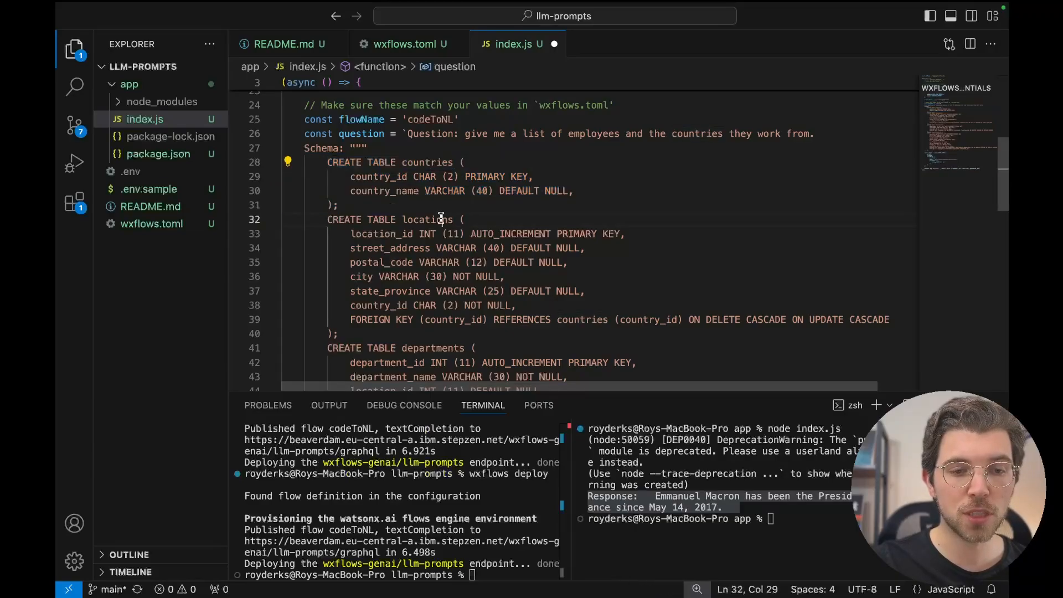
double_click(432, 247)
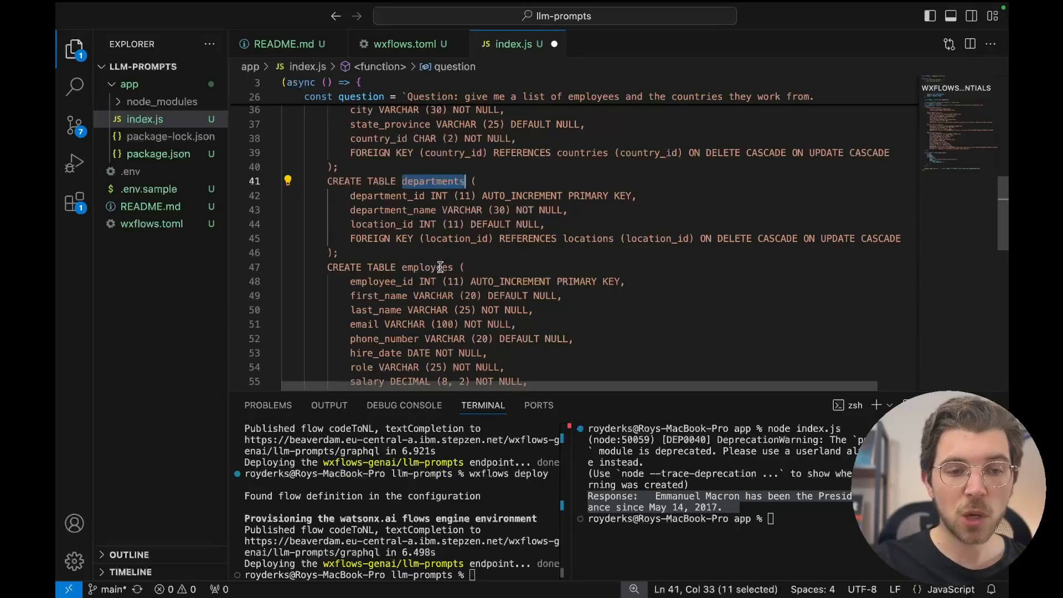
scroll(down, 3)
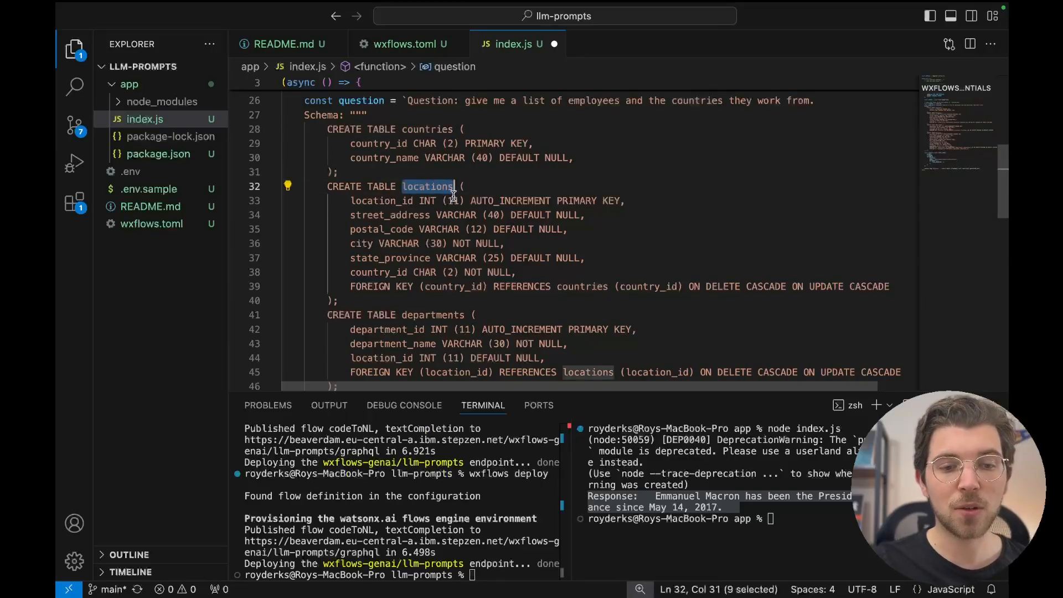
scroll(down, 3)
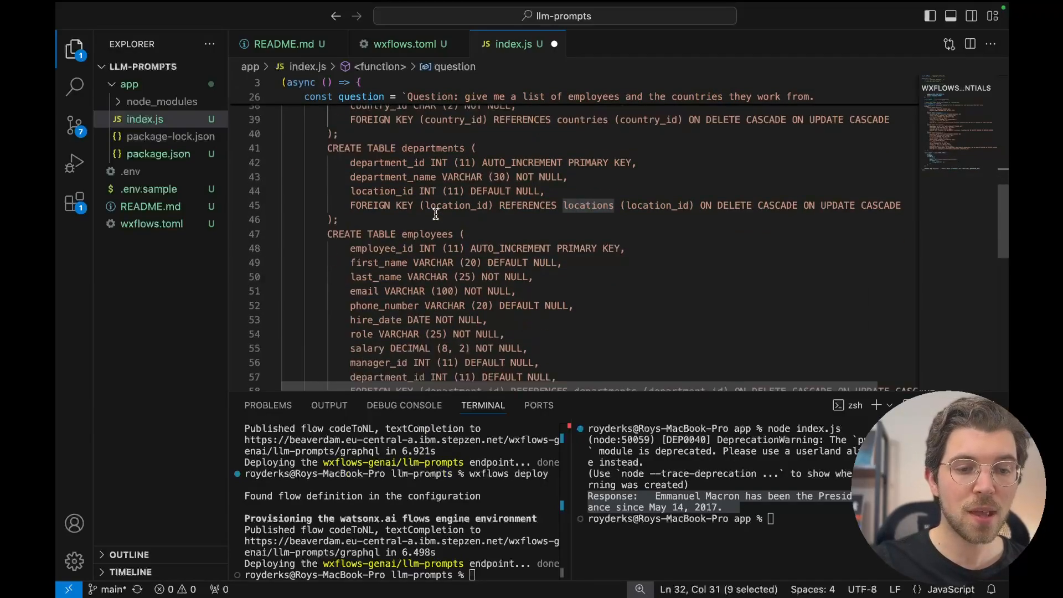
scroll(down, 3)
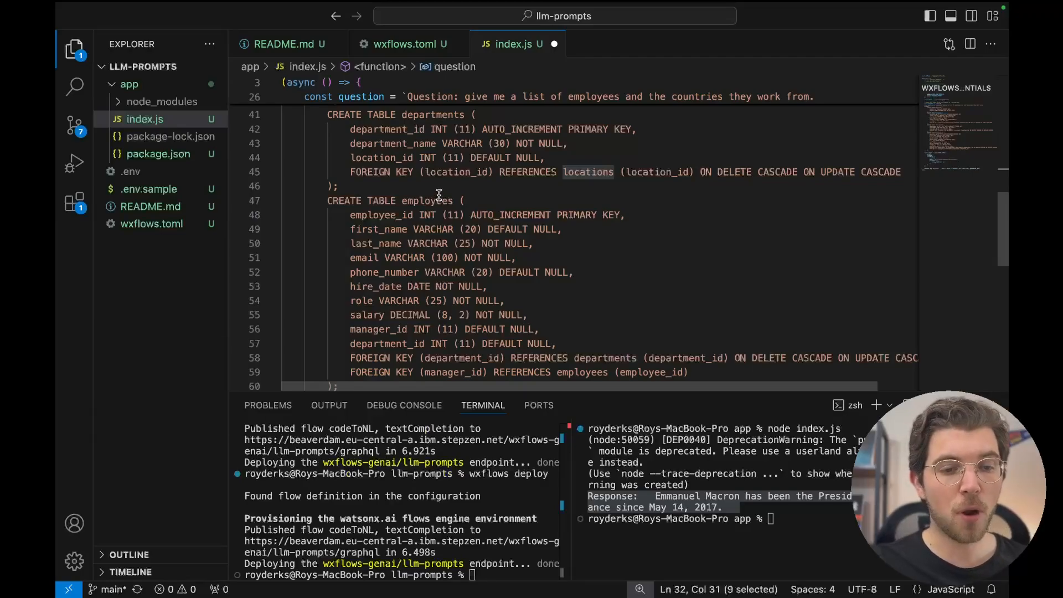
scroll(down, 3)
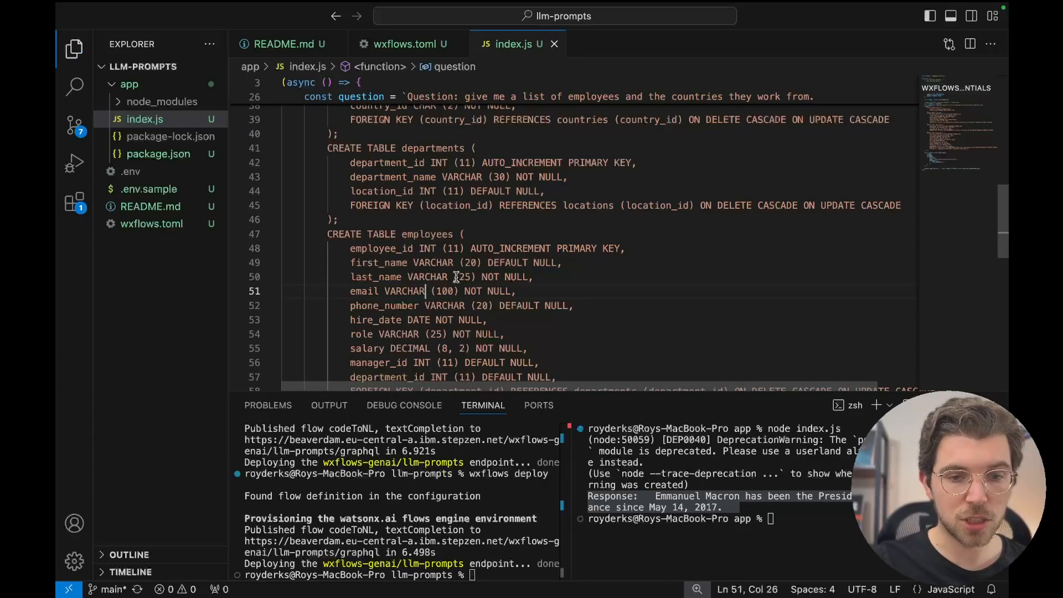
text(node index.js)
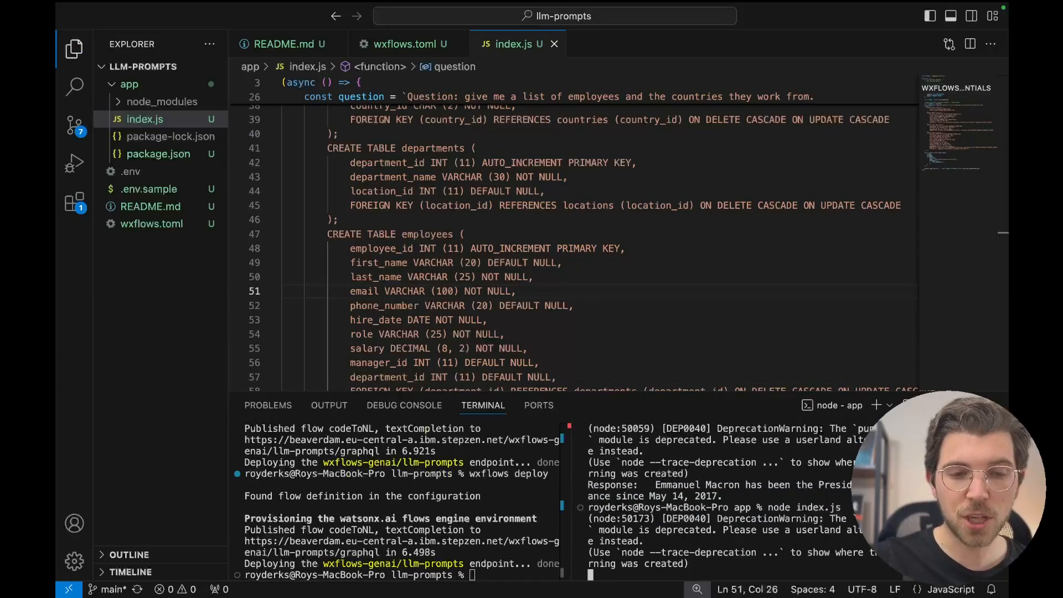
- Scroll the editor to the end of the schema while the codeToNL run proceeds
scroll(down, 3)
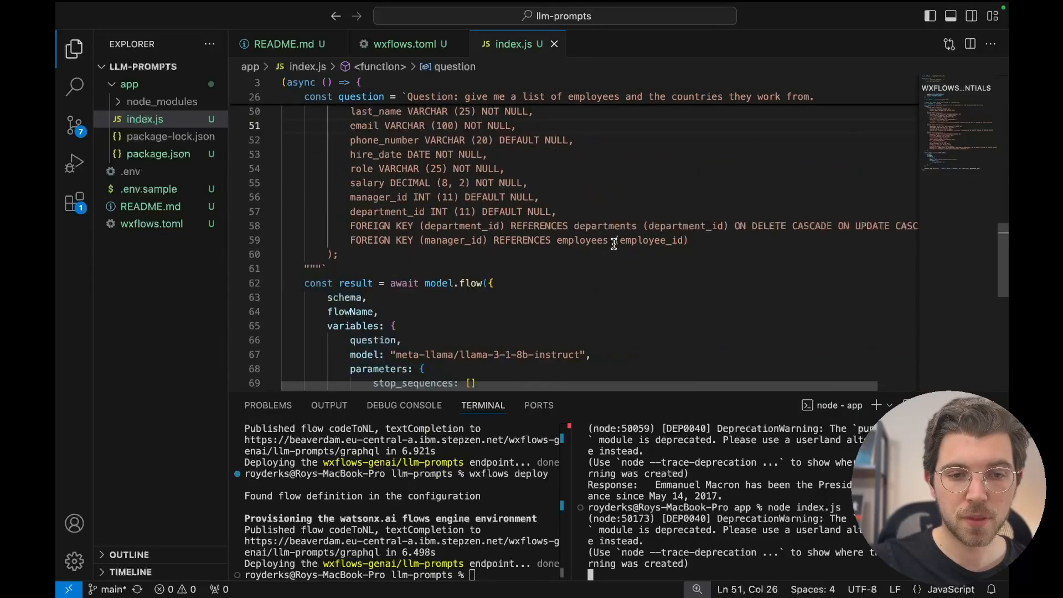